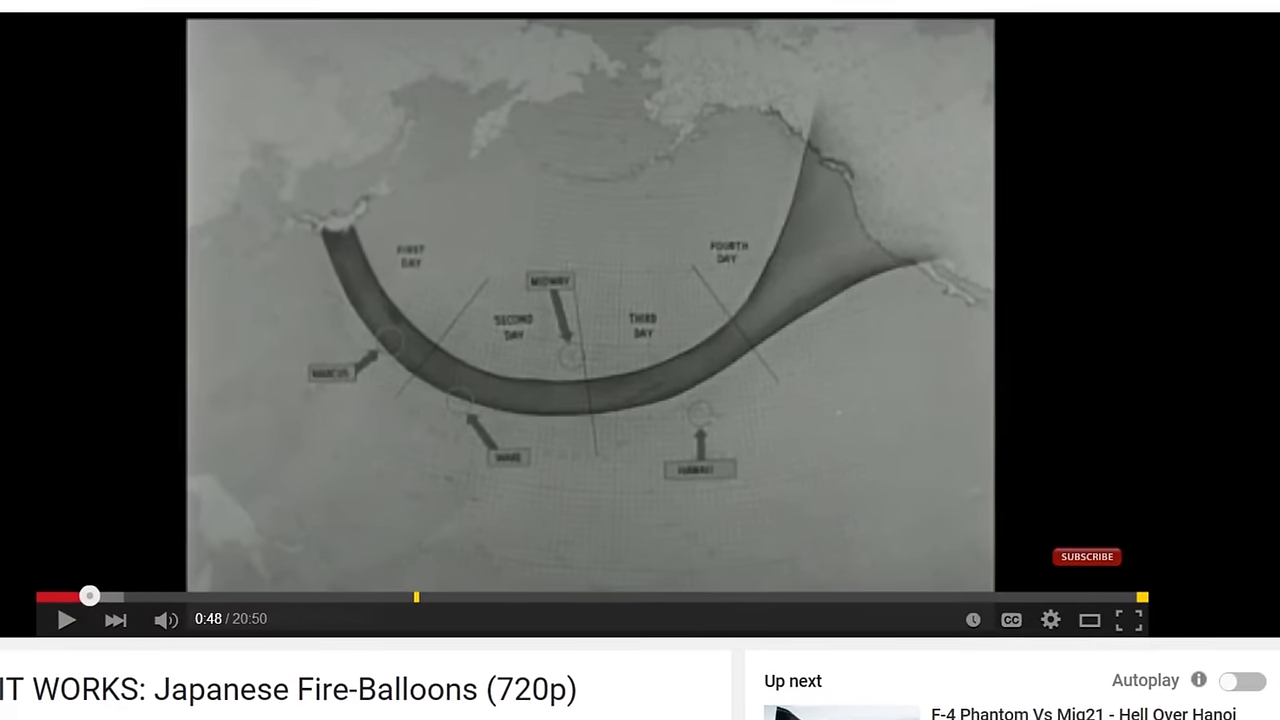
left_click(1132, 619)
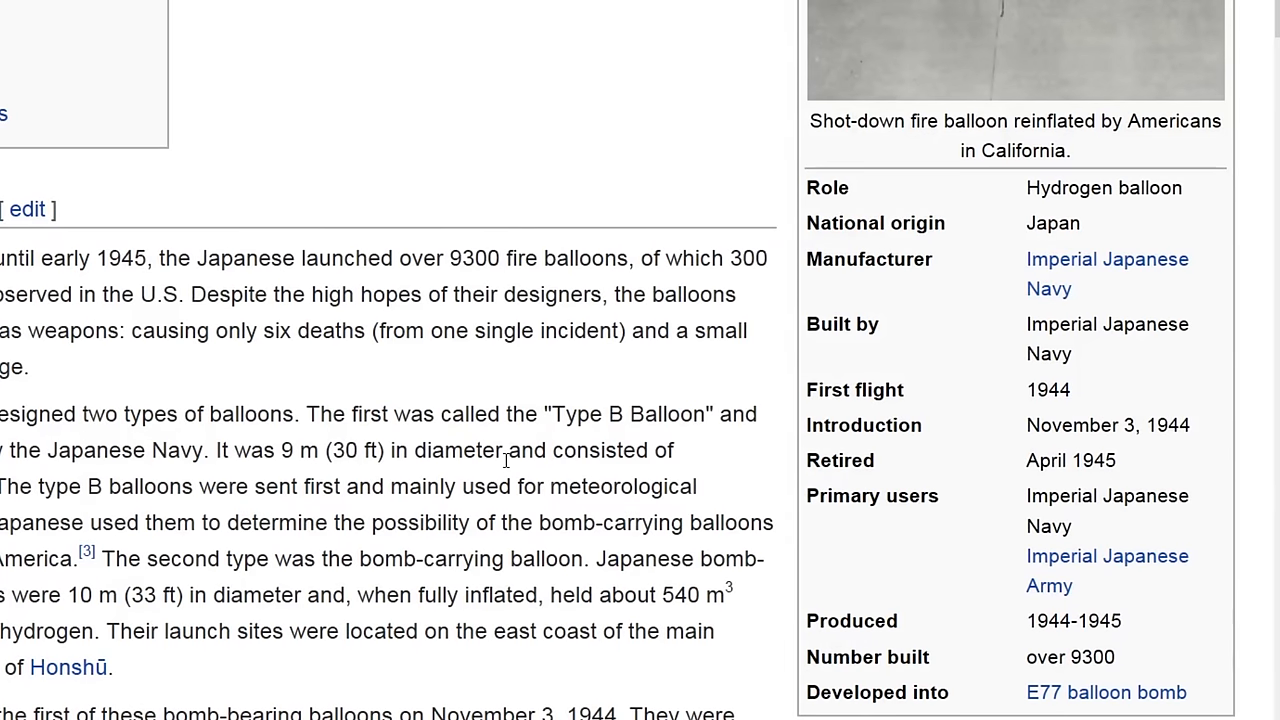
mouse_move(955, 440)
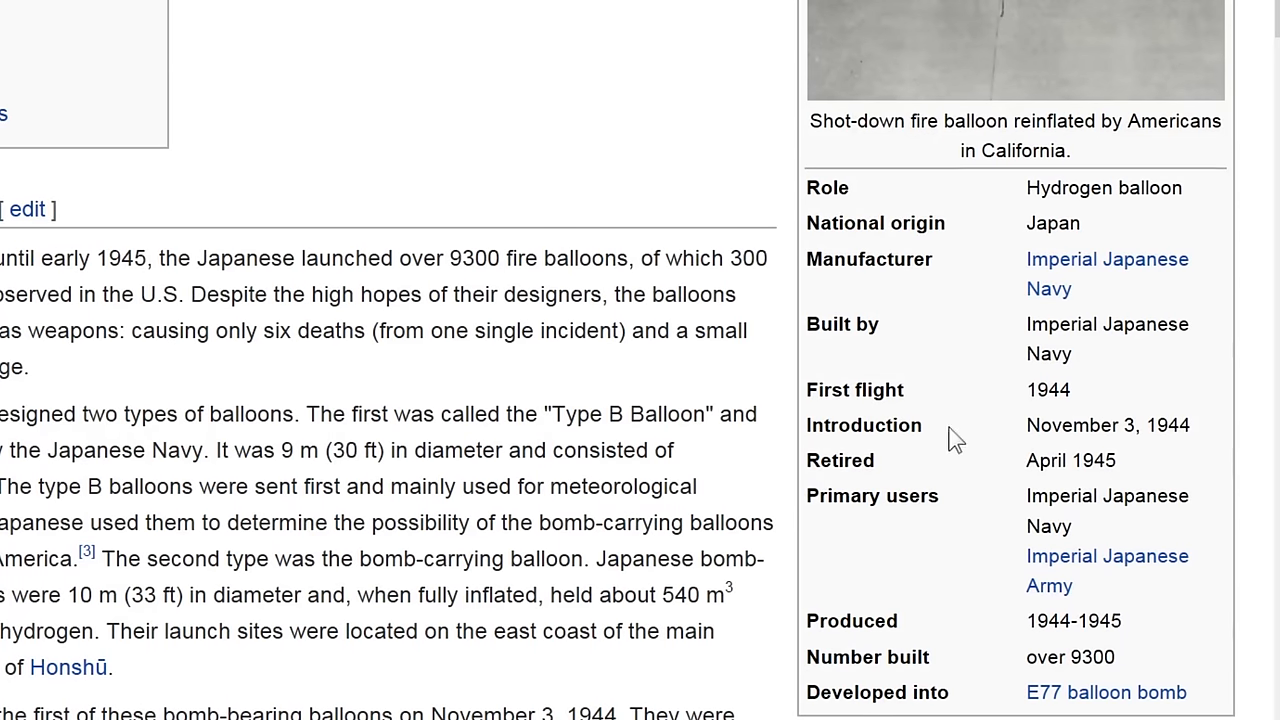
mouse_move(1083, 412)
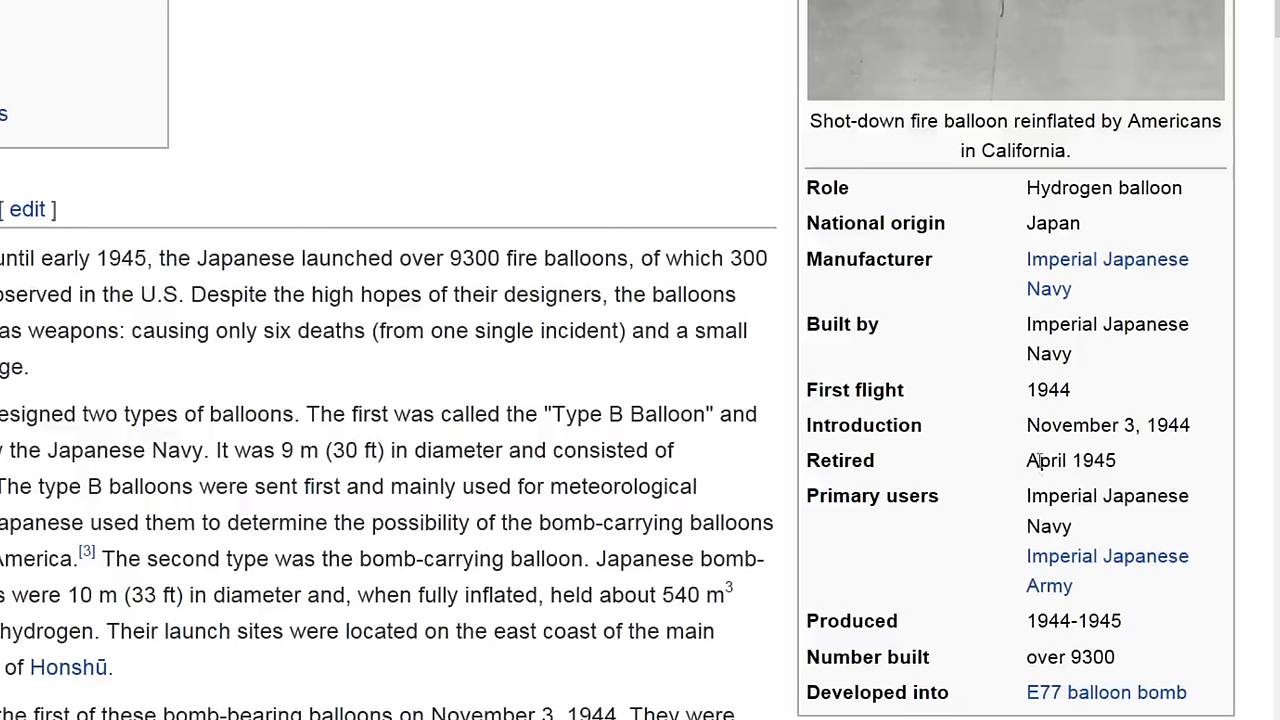
mouse_move(115, 240)
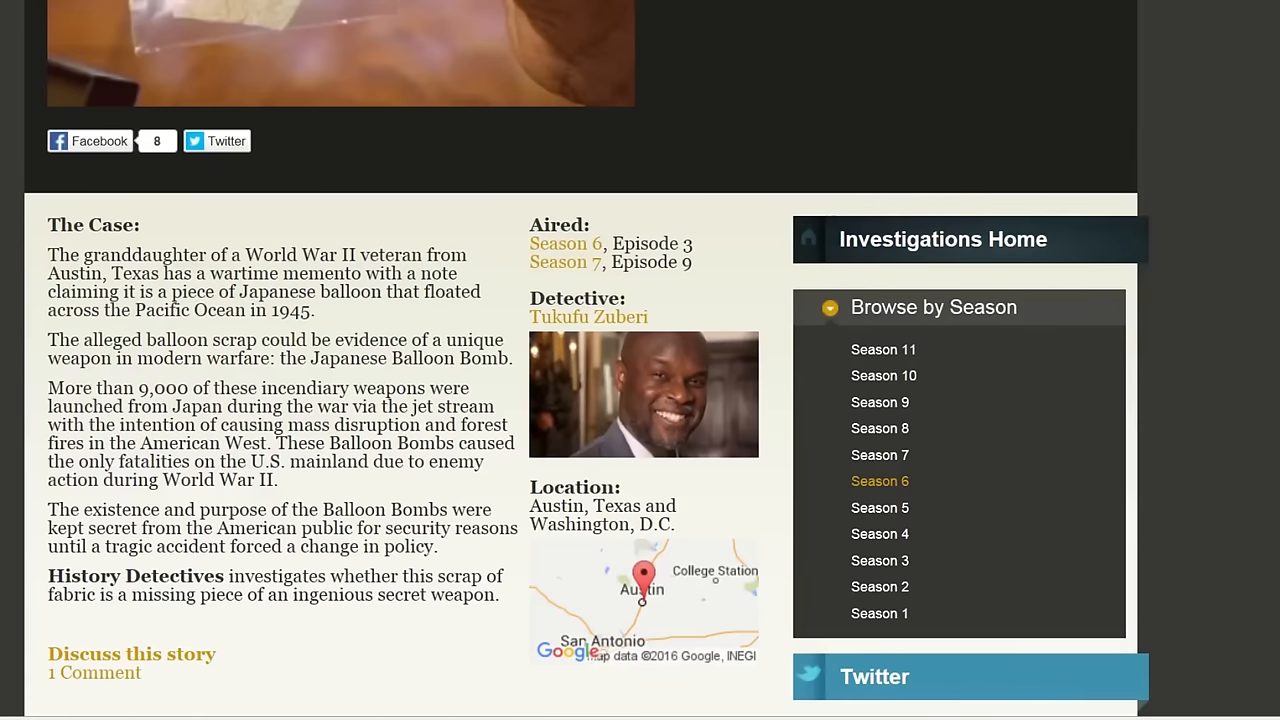
scroll("up", 3)
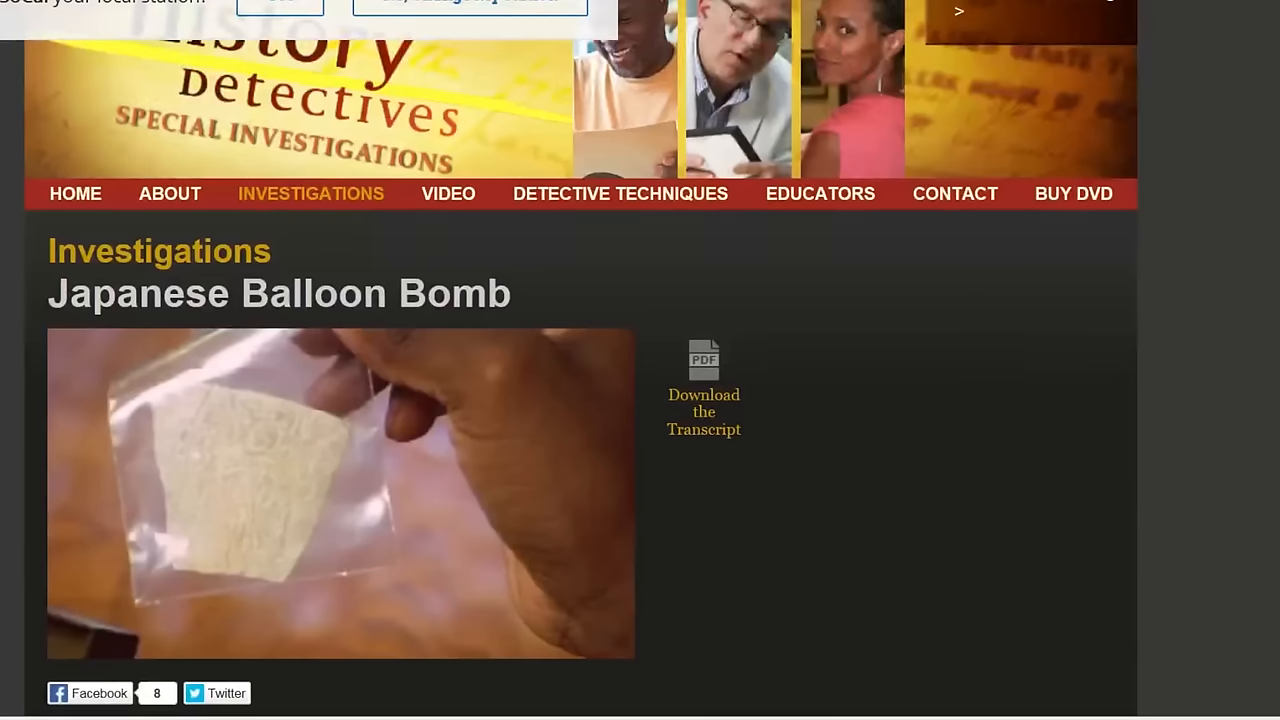
scroll("down", 3)
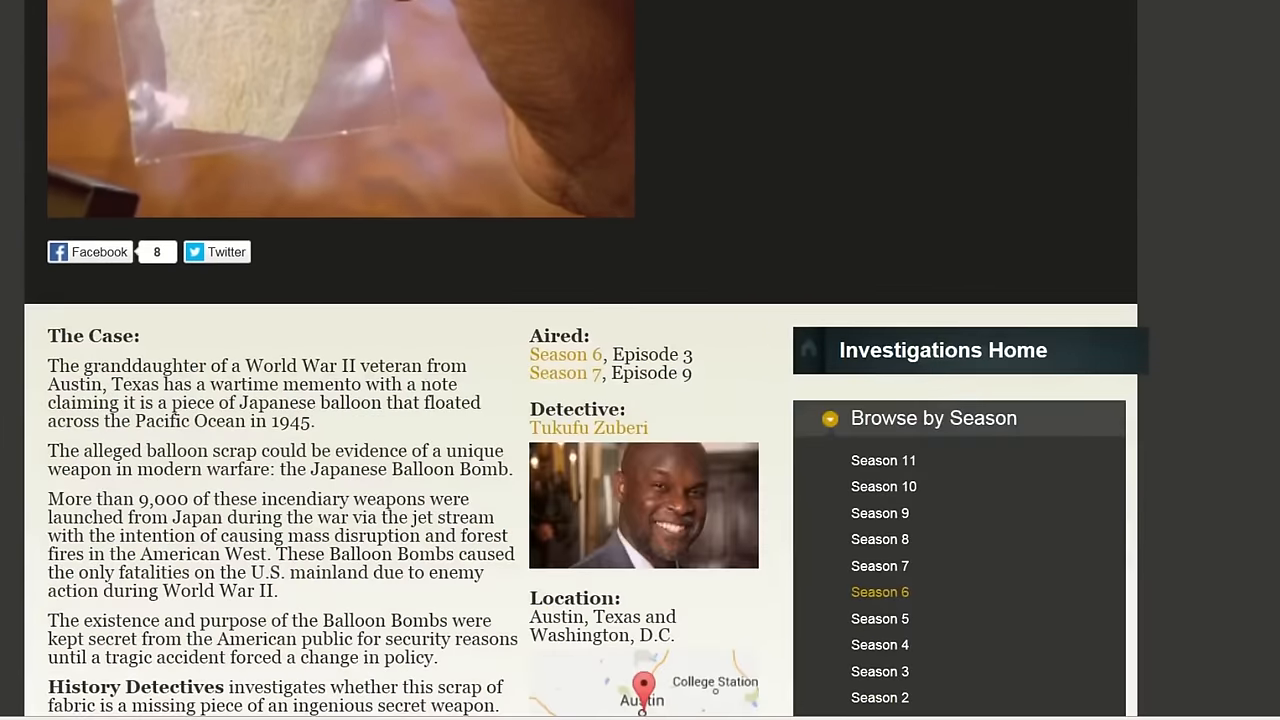
scroll("down", 3)
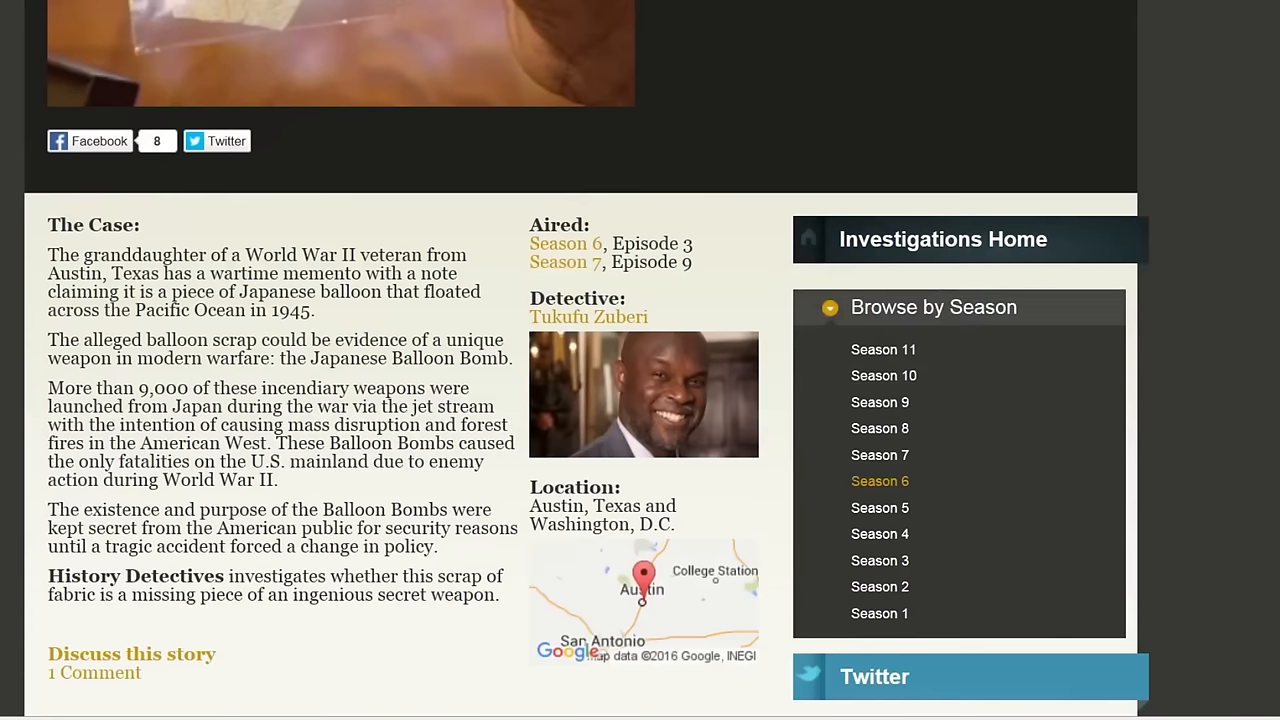
mouse_move(5, 430)
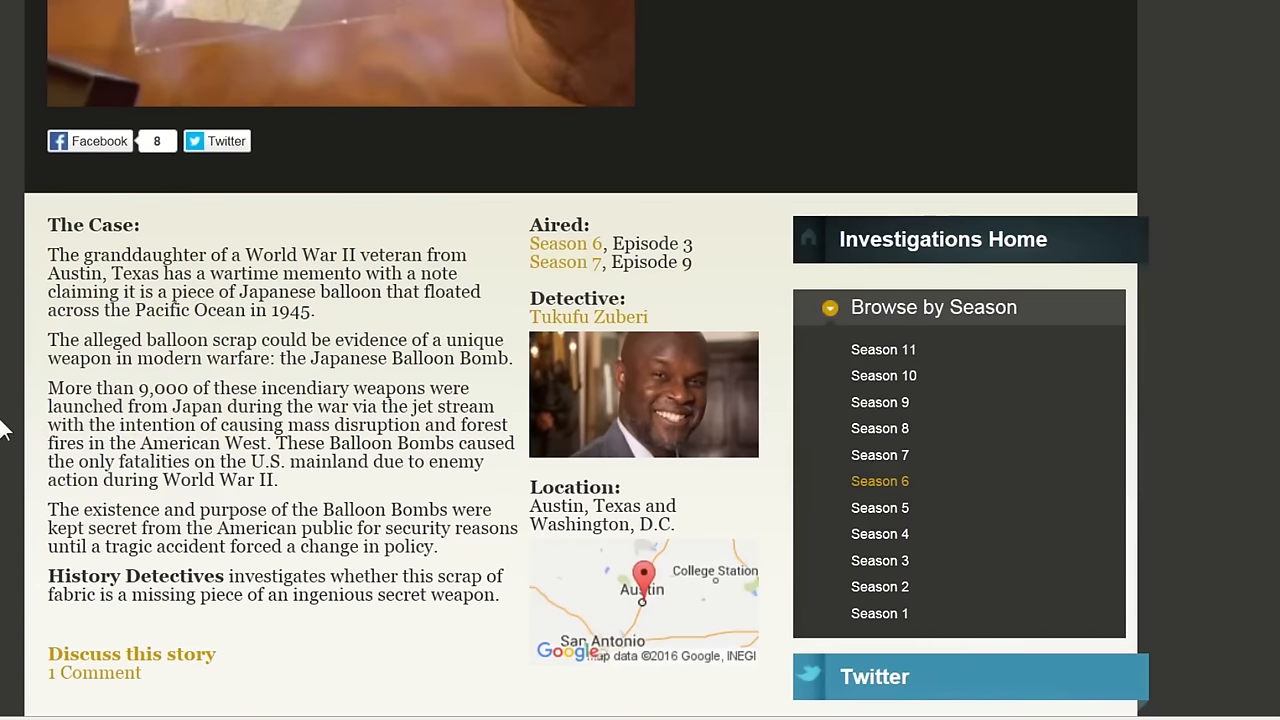